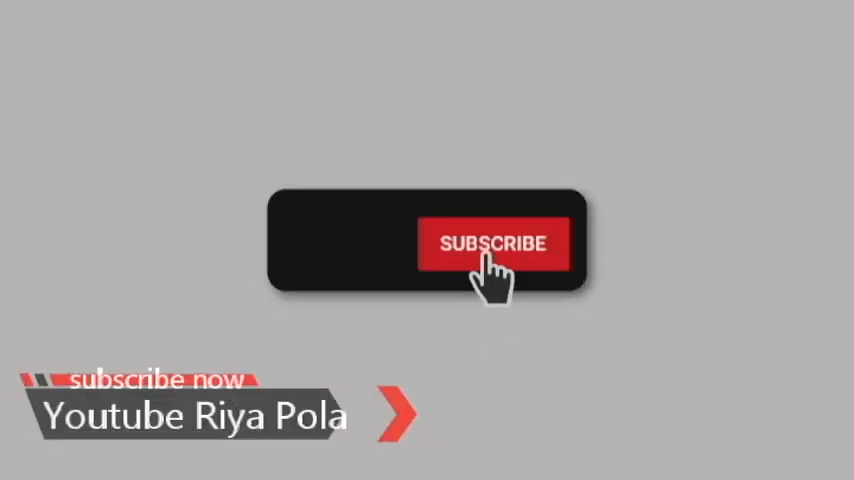
Step: Let the outro play until the subscribe button reads SUBSCRIBED beside the 'Youtube Riya Pola' banner
{"action": "left_click", "coordinate": [492, 244]}
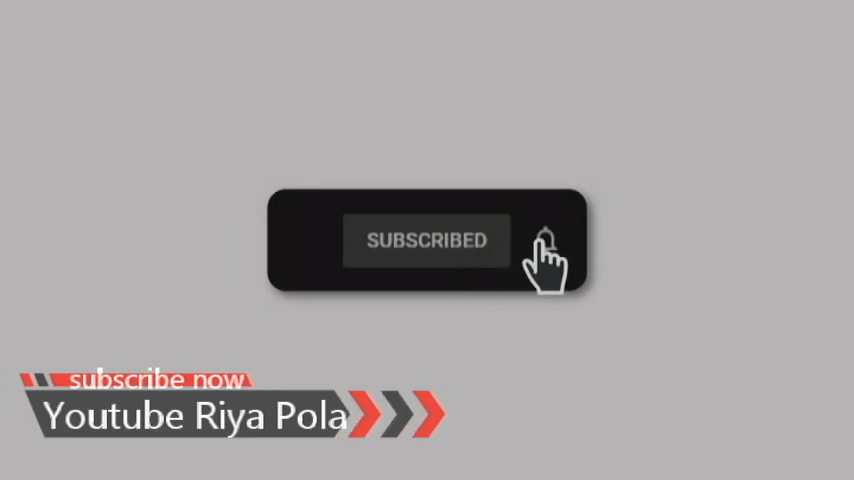